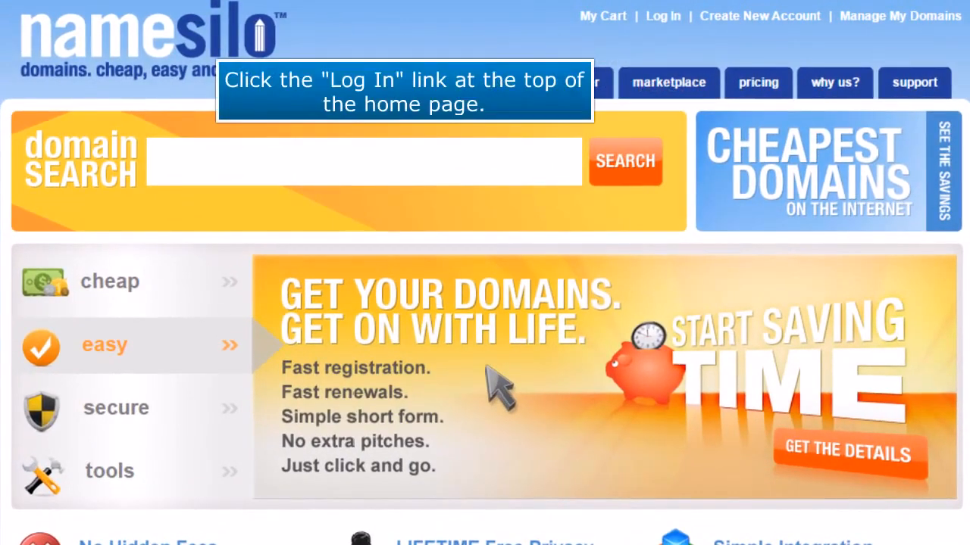
Step: Log in to NameSilo as demowolf with the account password
left_click(663, 15)
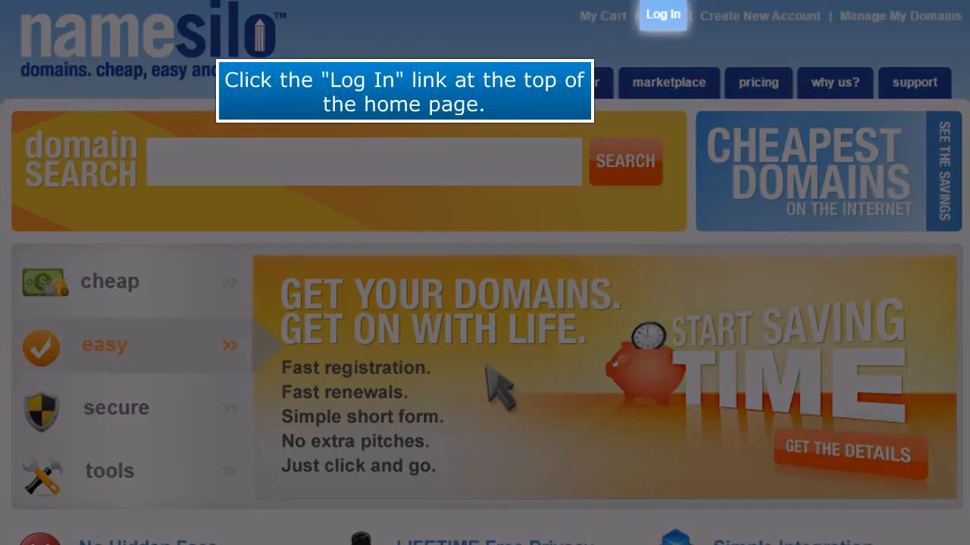
left_click(663, 15)
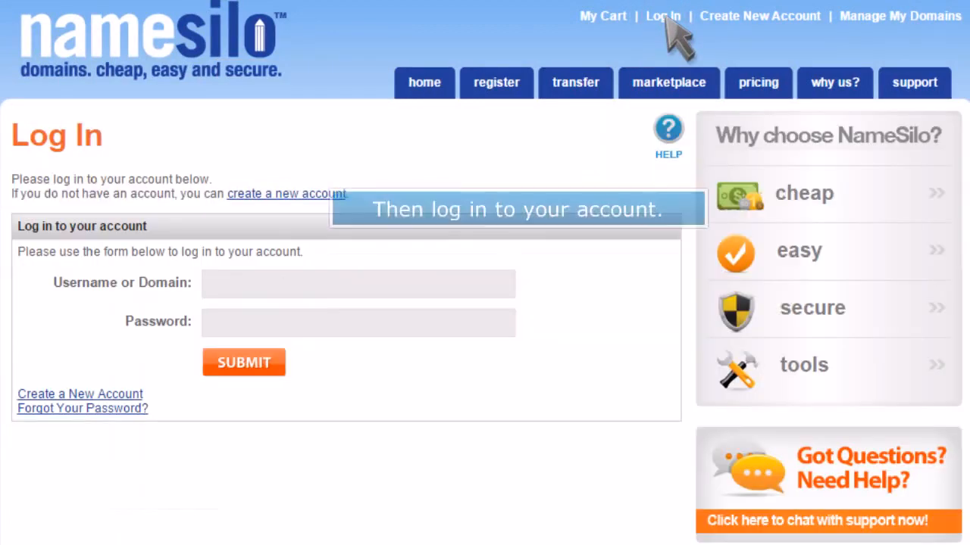
mouse_move(564, 159)
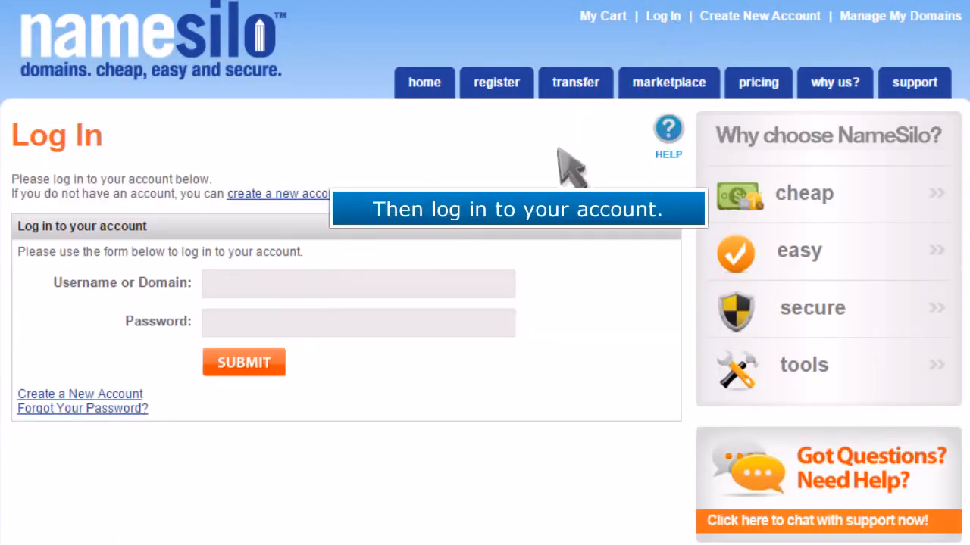
type("demowolf")
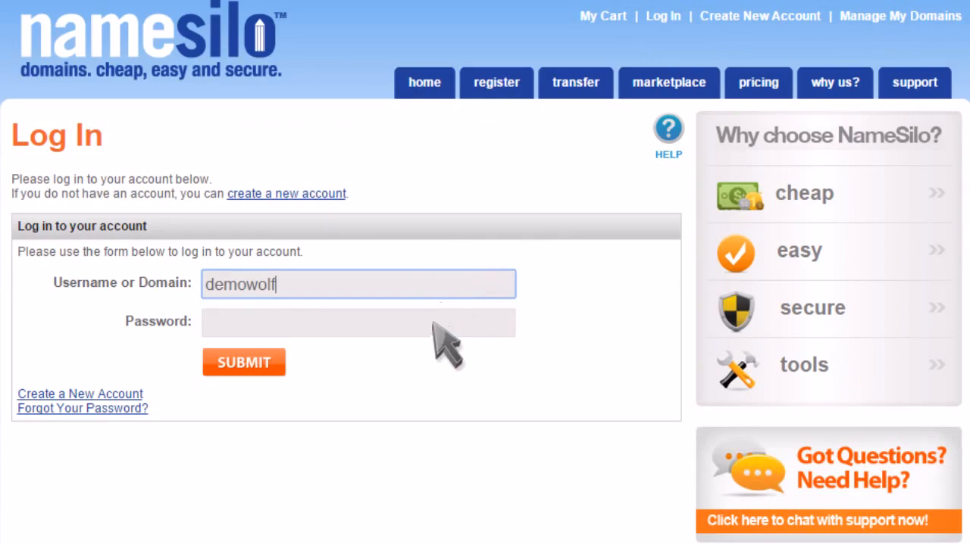
type("••••••••")
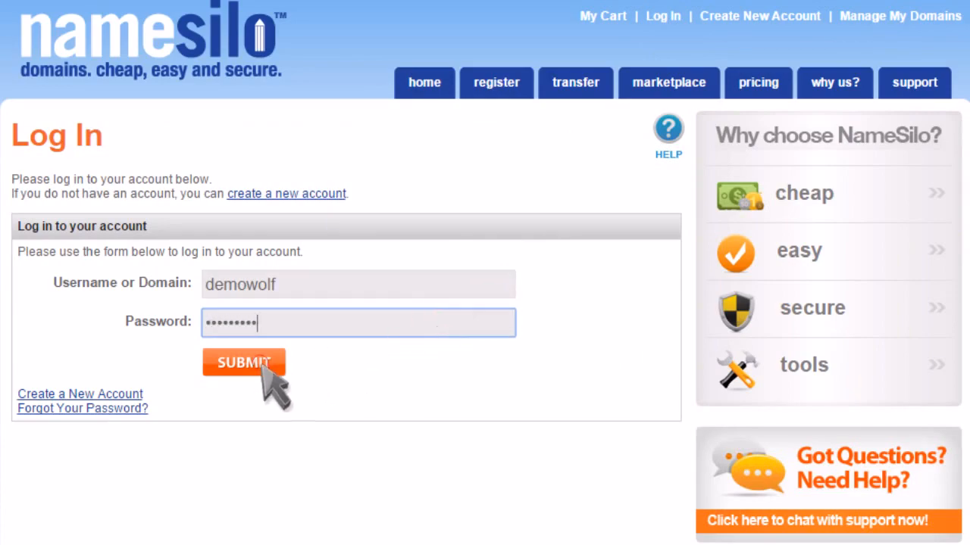
left_click(243, 363)
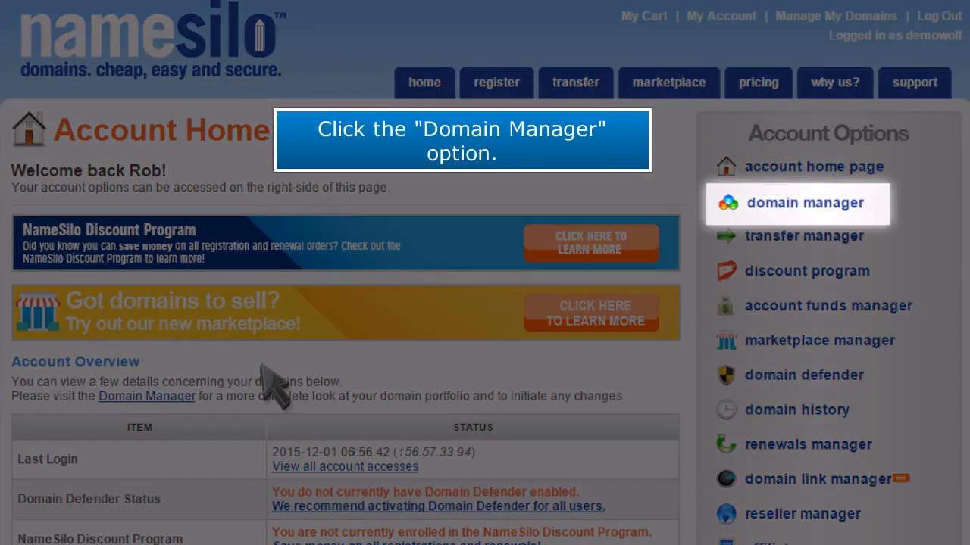
Step: Go from the domain manager to mybiz456.com's Registered NameServers page
left_click(801, 202)
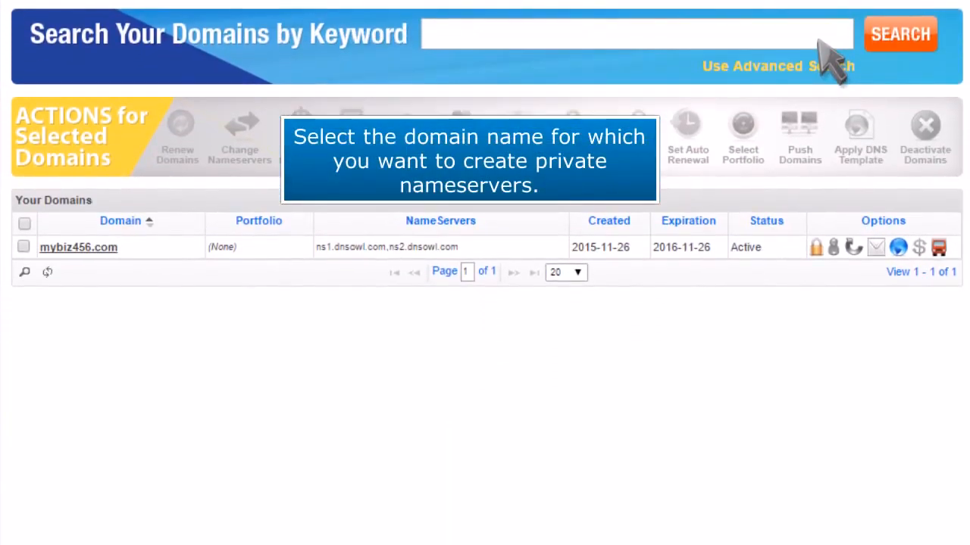
left_click(78, 247)
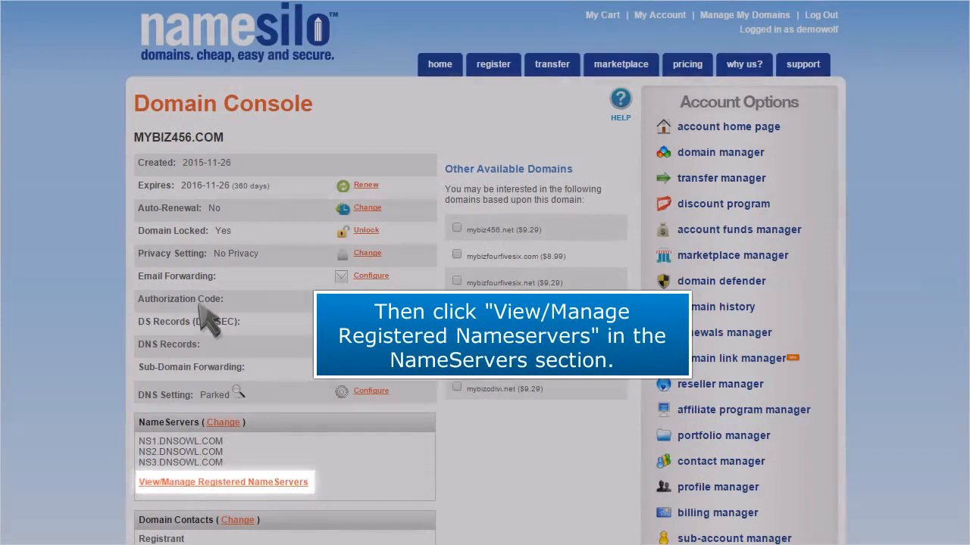
left_click(223, 482)
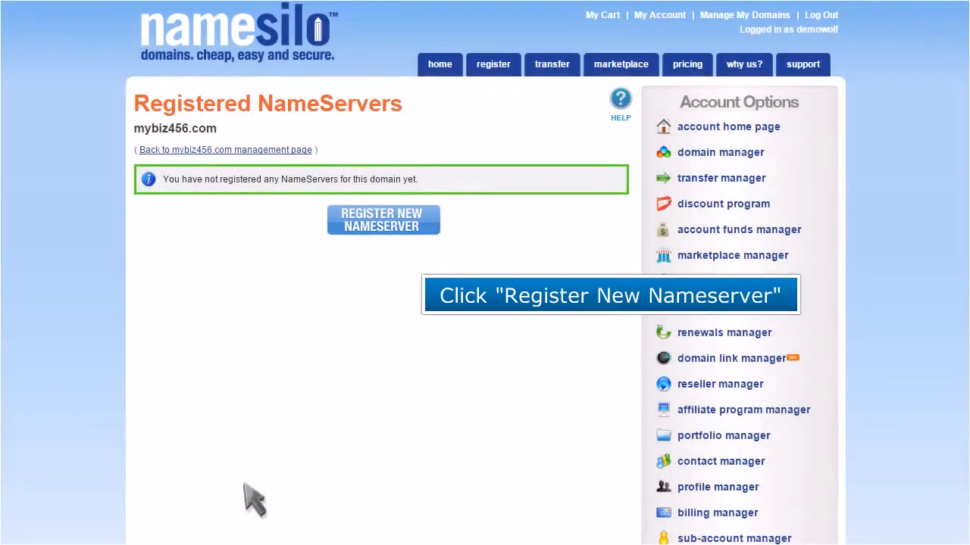
Step: Register nameserver host ns1 with IP 66.197.205.246
left_click(383, 220)
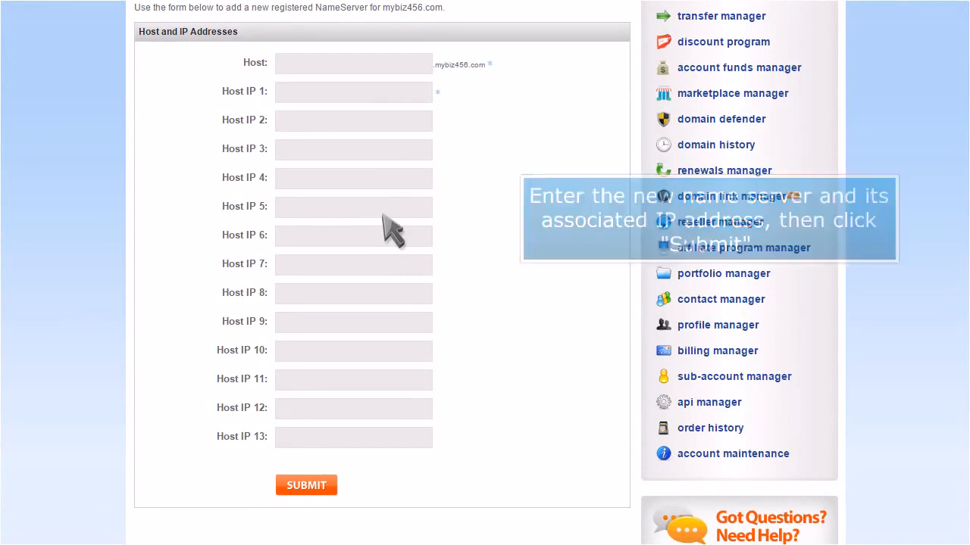
type("ns1")
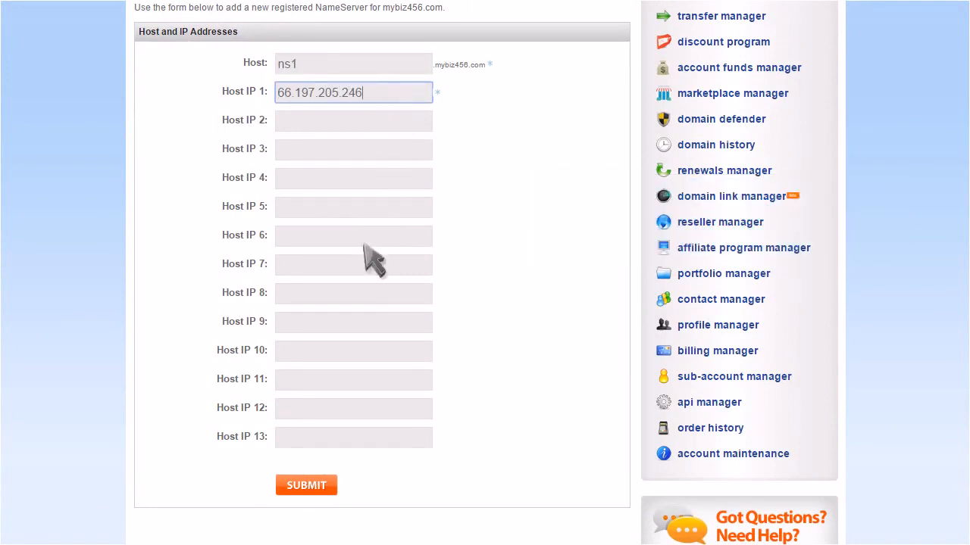
left_click(306, 485)
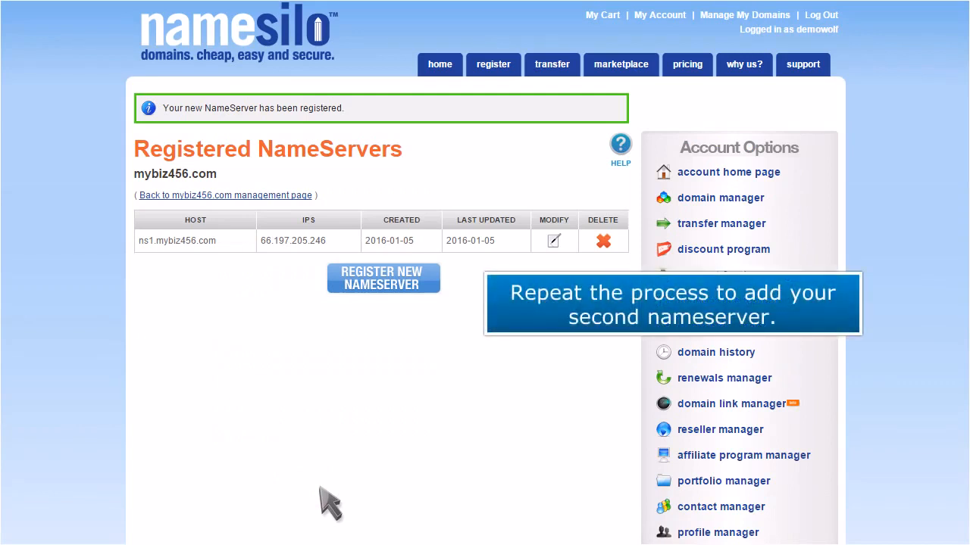
Step: Register nameserver host ns2 with IP 66.197.205.247
left_click(383, 277)
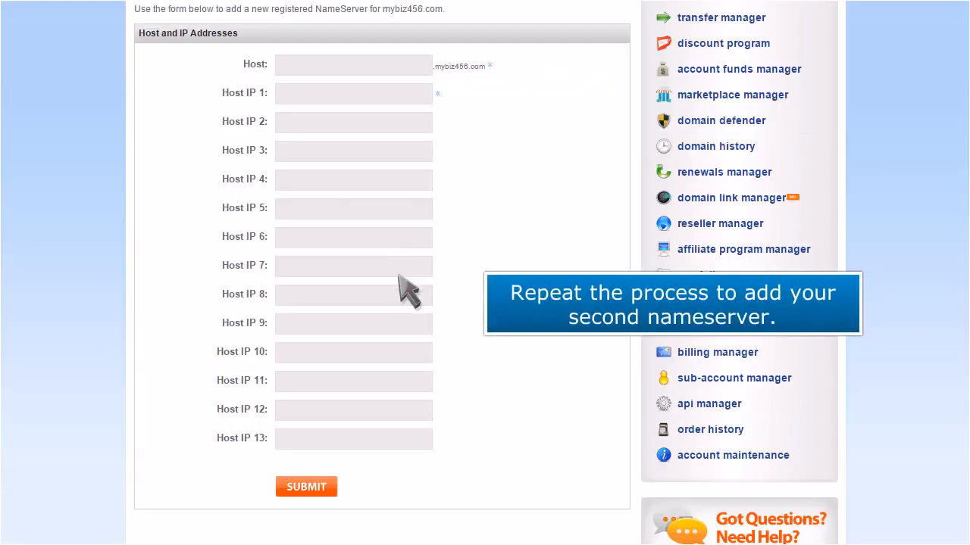
type("ns2")
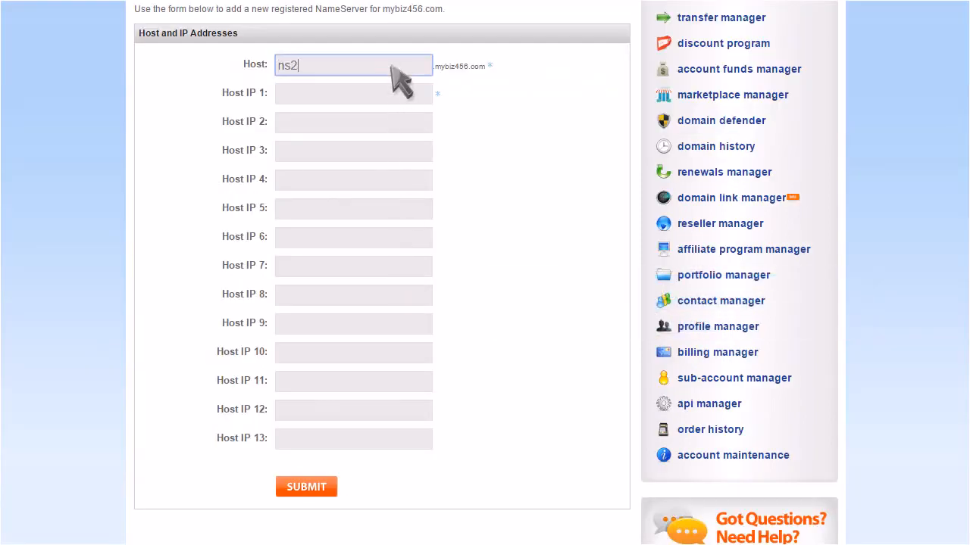
type("66.197.205.247")
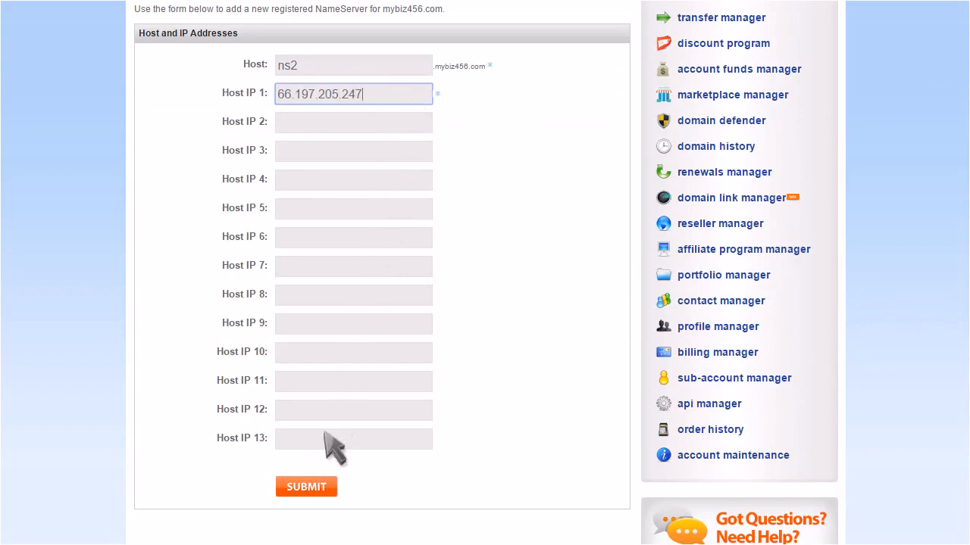
left_click(306, 486)
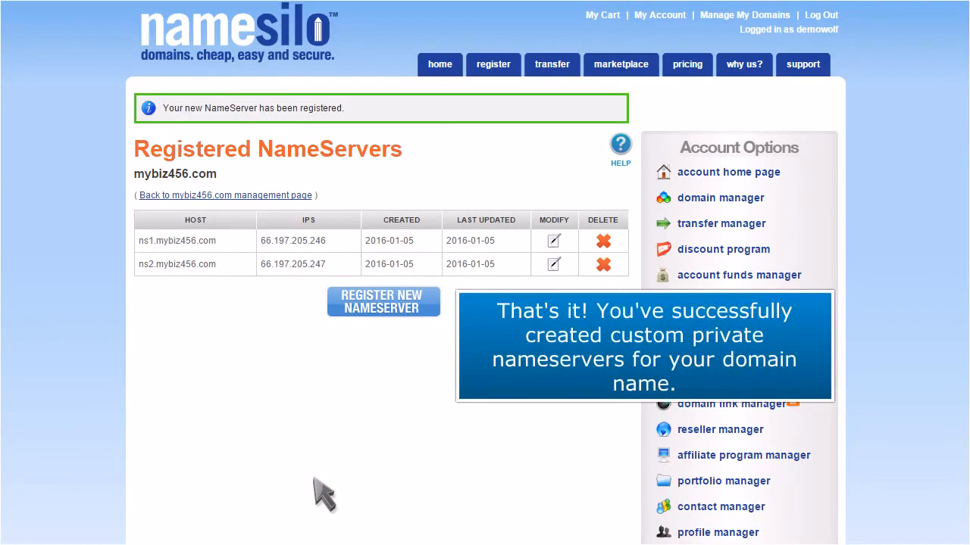